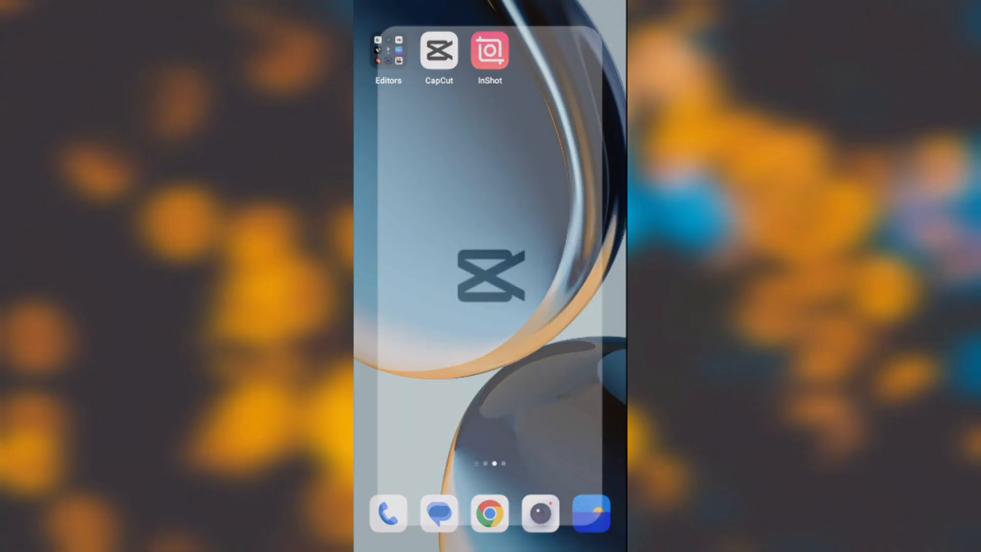
- Launch CapCut and start a new project with the black B&W stock clip
{"action": "left_click", "coordinate": [438, 50]}
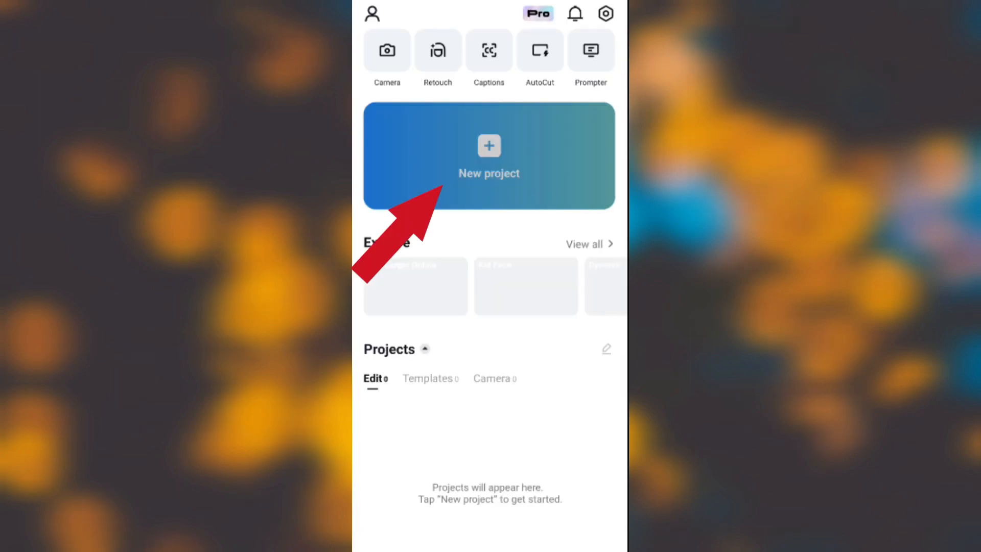
{"action": "left_click", "coordinate": [489, 155]}
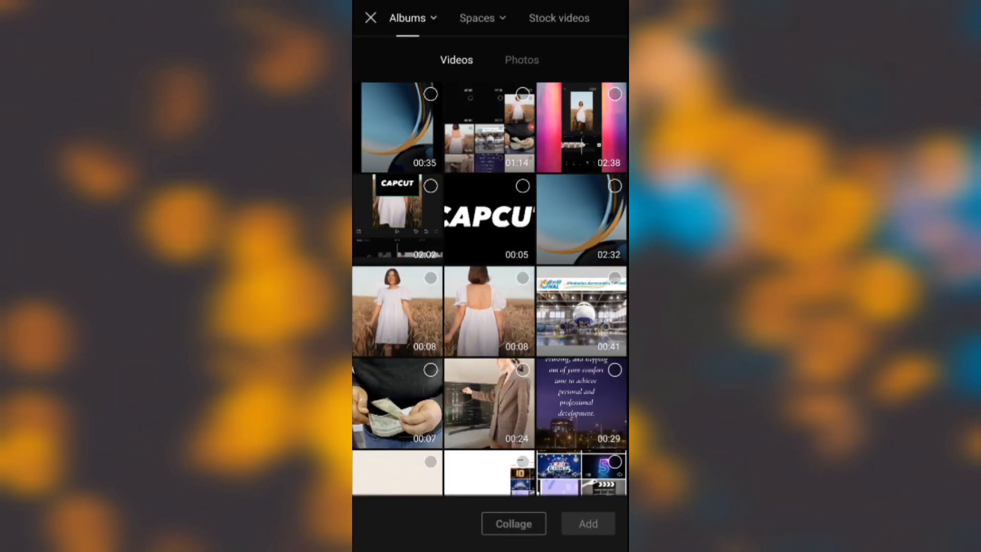
{"action": "left_click", "coordinate": [558, 17]}
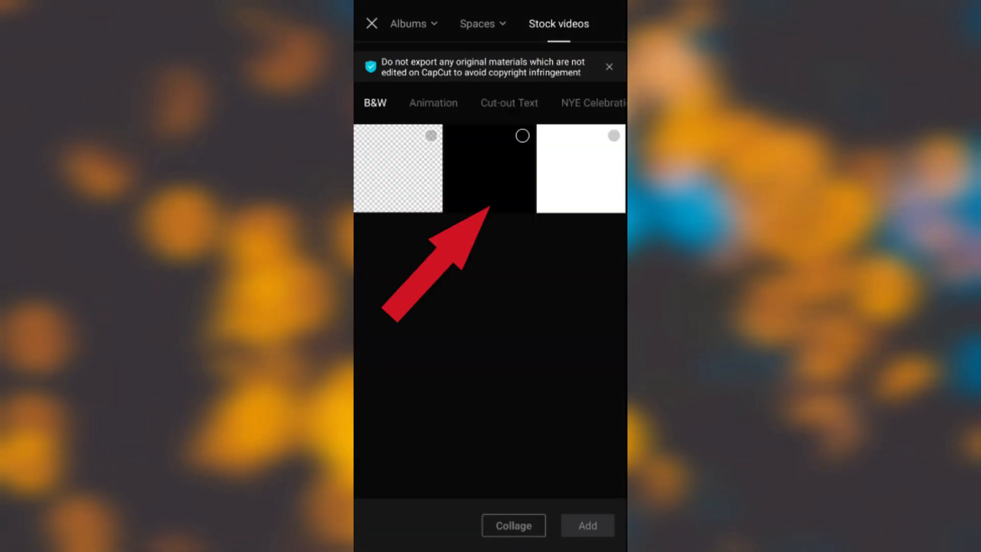
{"action": "left_click", "coordinate": [491, 168]}
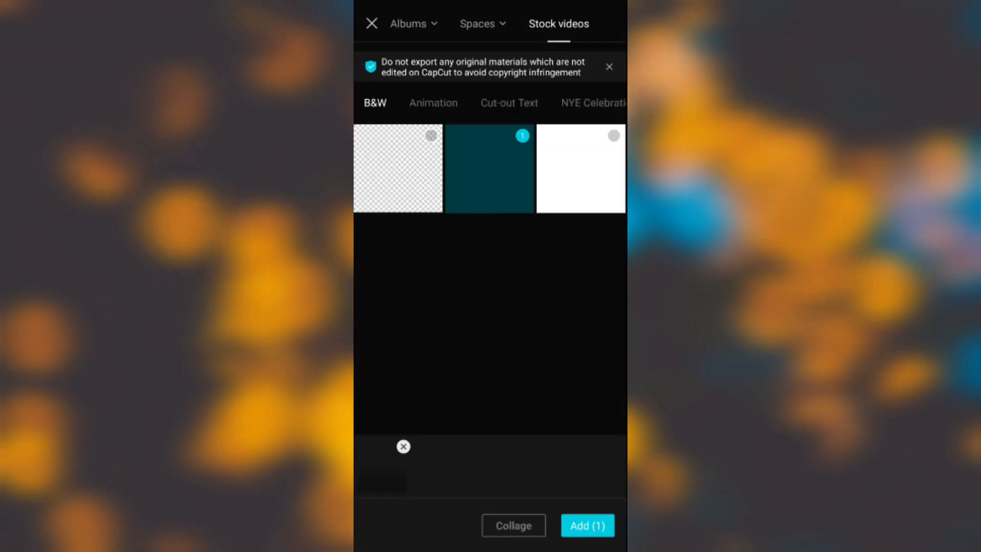
{"action": "left_click", "coordinate": [586, 525]}
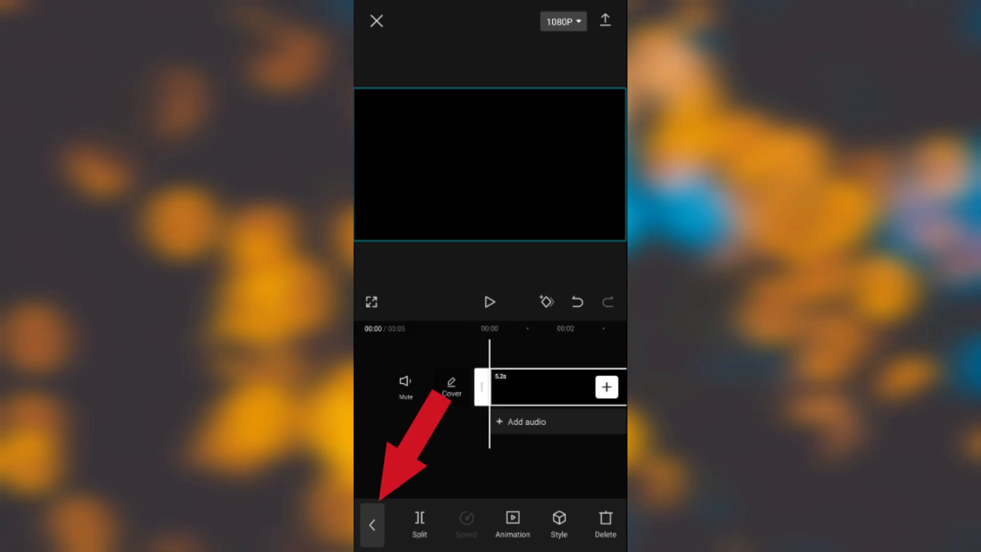
- Add bold 'CAPCUT' text over the black clip and export the video
{"action": "left_click", "coordinate": [371, 523]}
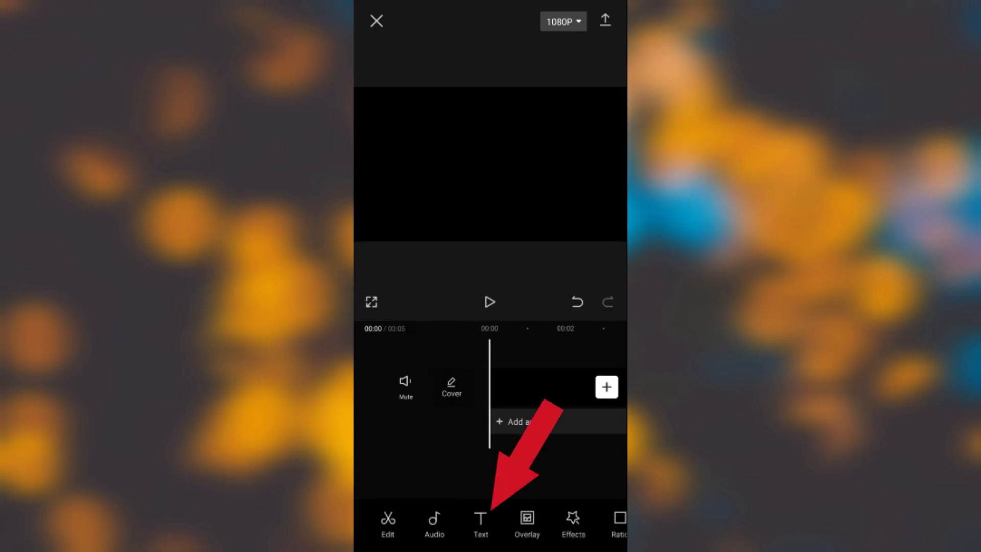
{"action": "left_click", "coordinate": [480, 522]}
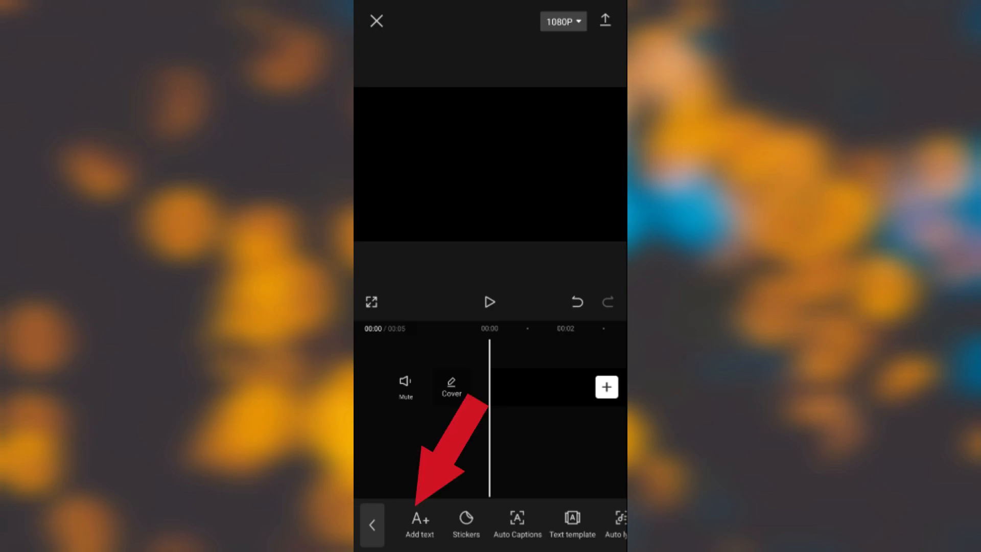
{"action": "left_click", "coordinate": [419, 522]}
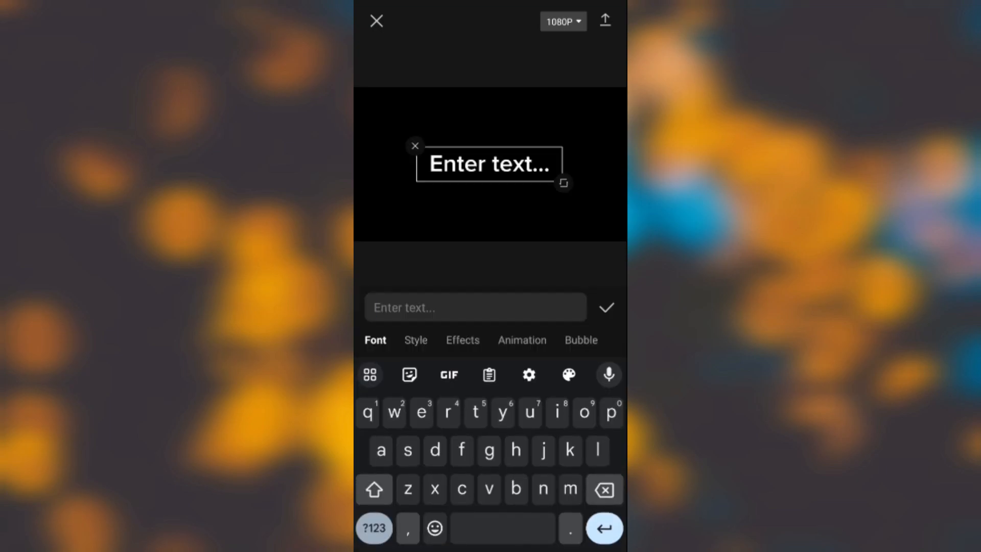
{"action": "type", "text": "C"}
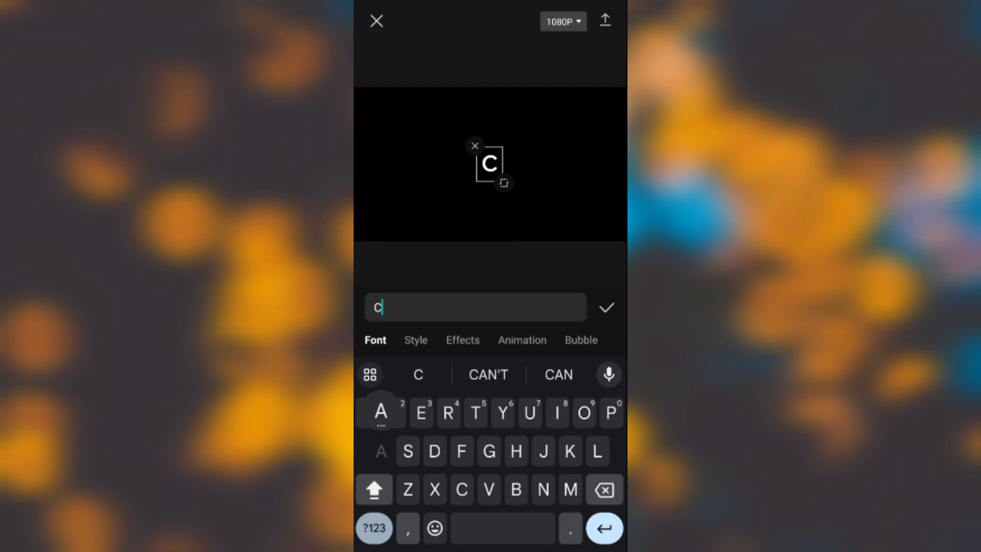
{"action": "type", "text": "APCUT"}
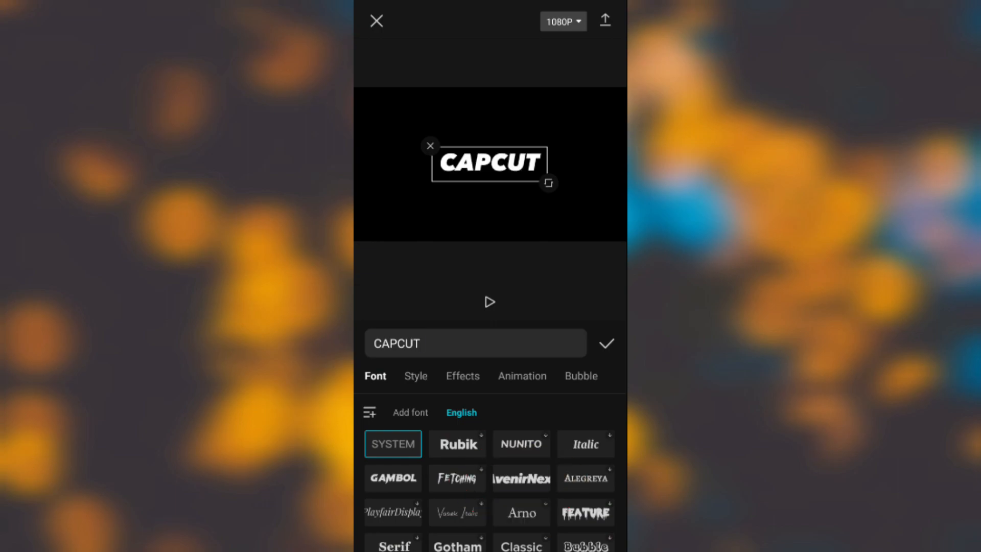
{"action": "left_click", "coordinate": [521, 479]}
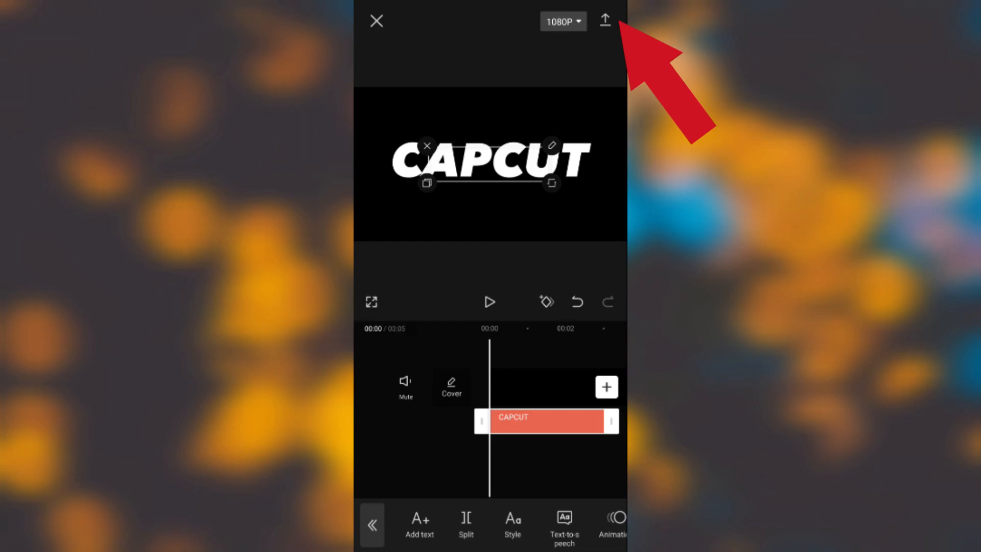
{"action": "left_click", "coordinate": [605, 20]}
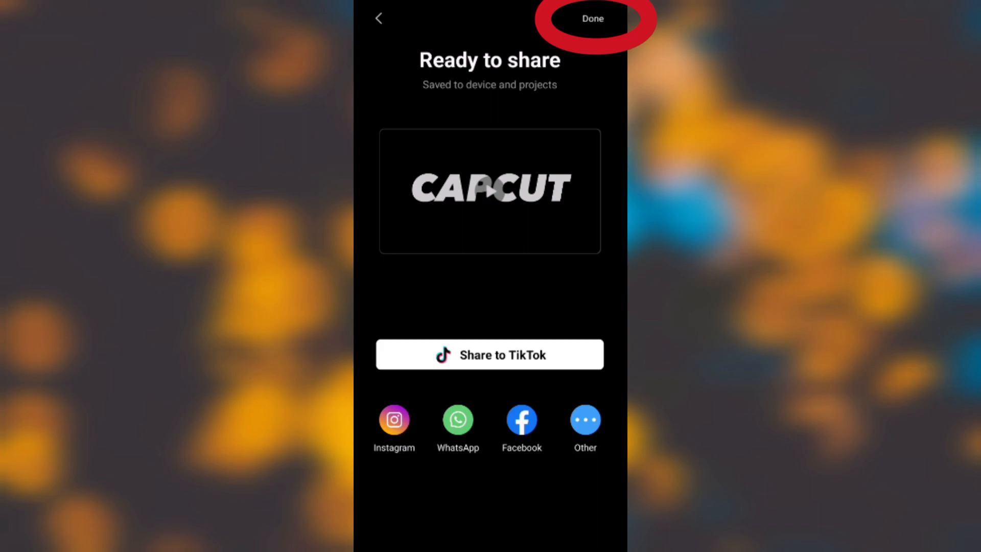
- Finish sharing the exported CAPCUT video and start a second new project
{"action": "left_click", "coordinate": [592, 19]}
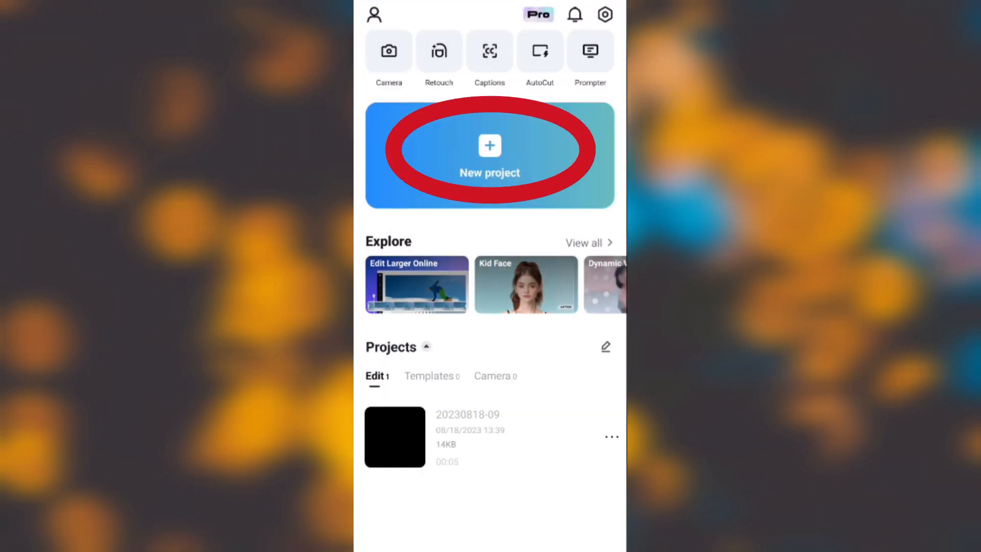
{"action": "left_click", "coordinate": [489, 155]}
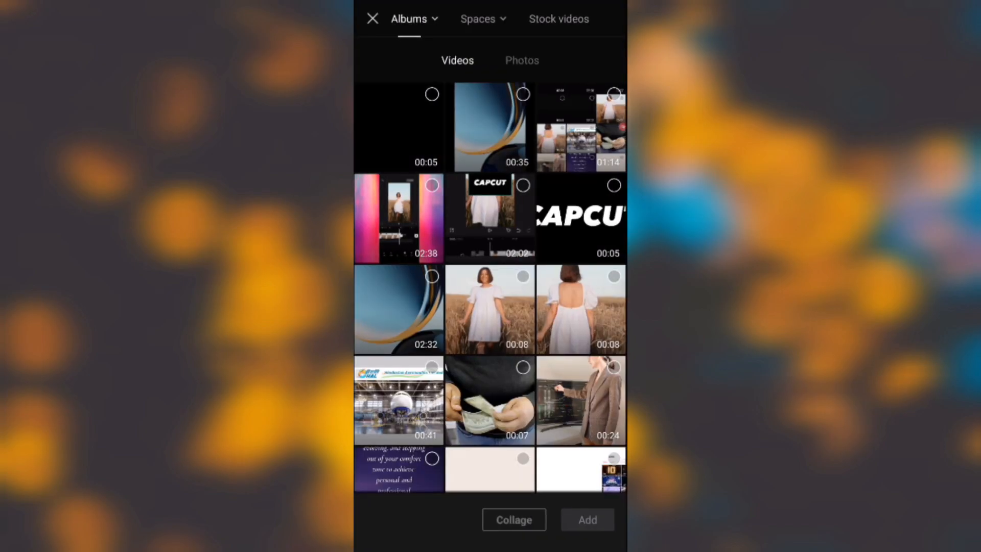
- Add the woman-in-wheat-field clip to the project and select it on the timeline
{"action": "left_click", "coordinate": [580, 309]}
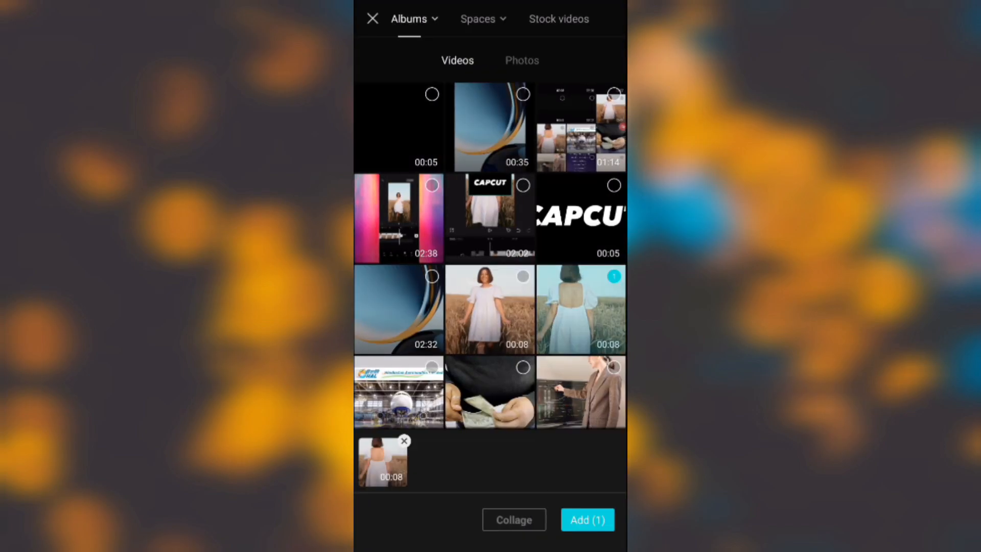
{"action": "left_click", "coordinate": [586, 519]}
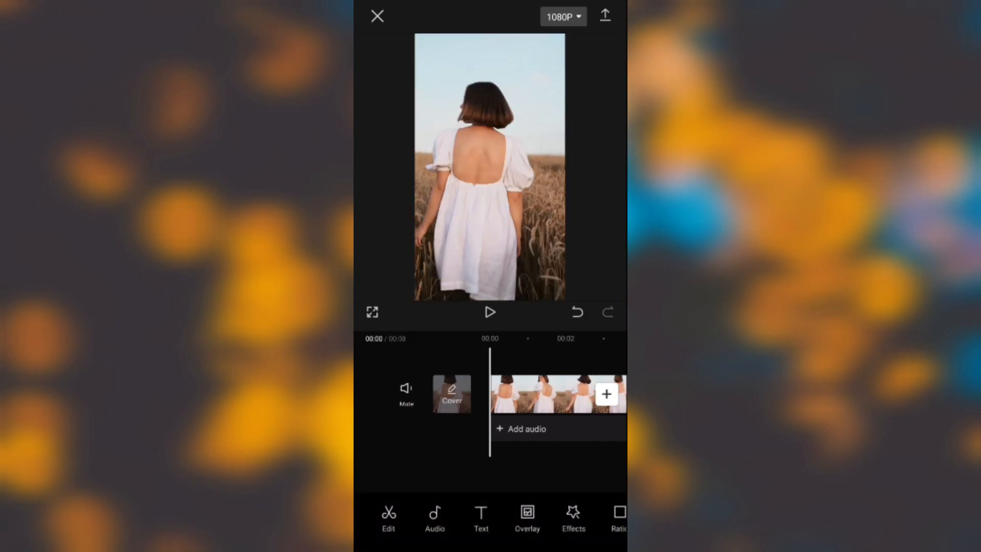
{"action": "left_click", "coordinate": [551, 393]}
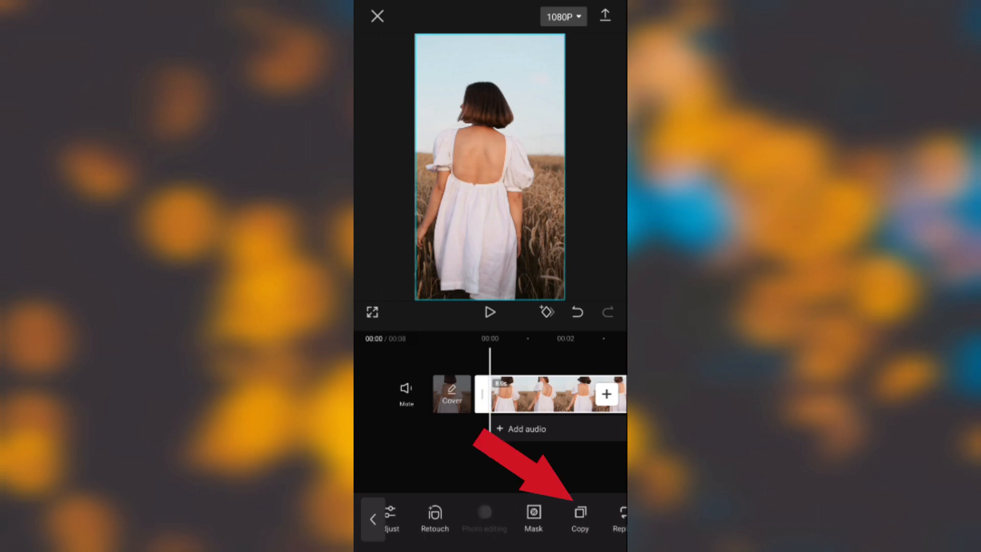
- Duplicate the wheat field clip, remove the copy's background, and move it to an overlay track
{"action": "left_click", "coordinate": [578, 513]}
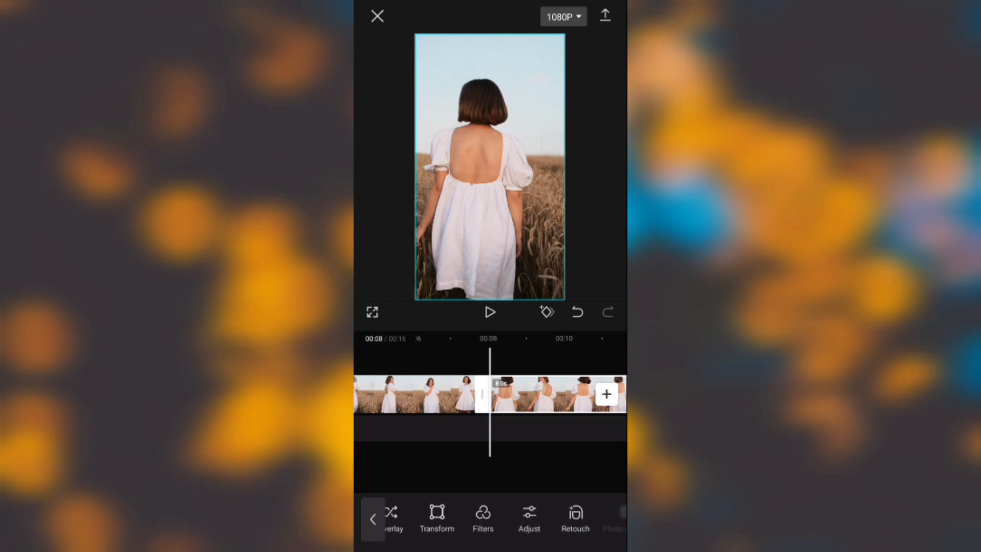
{"action": "scroll", "scroll_direction": "left", "scroll_amount": 3}
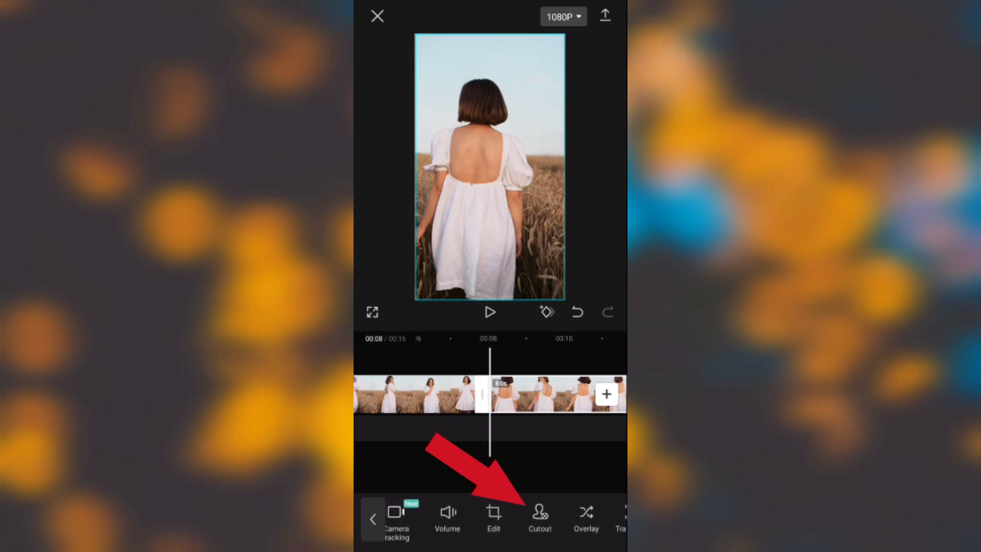
{"action": "left_click", "coordinate": [538, 516]}
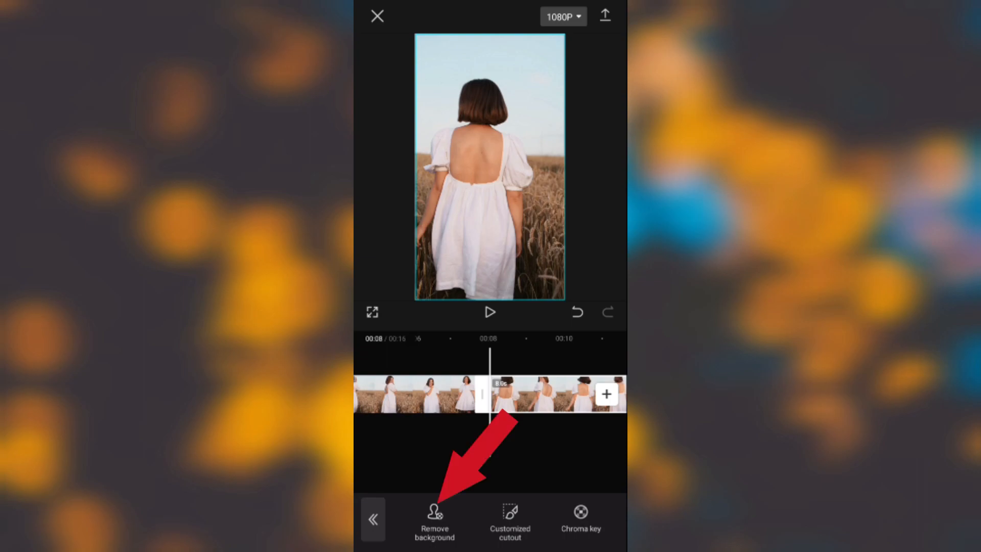
{"action": "left_click", "coordinate": [434, 526]}
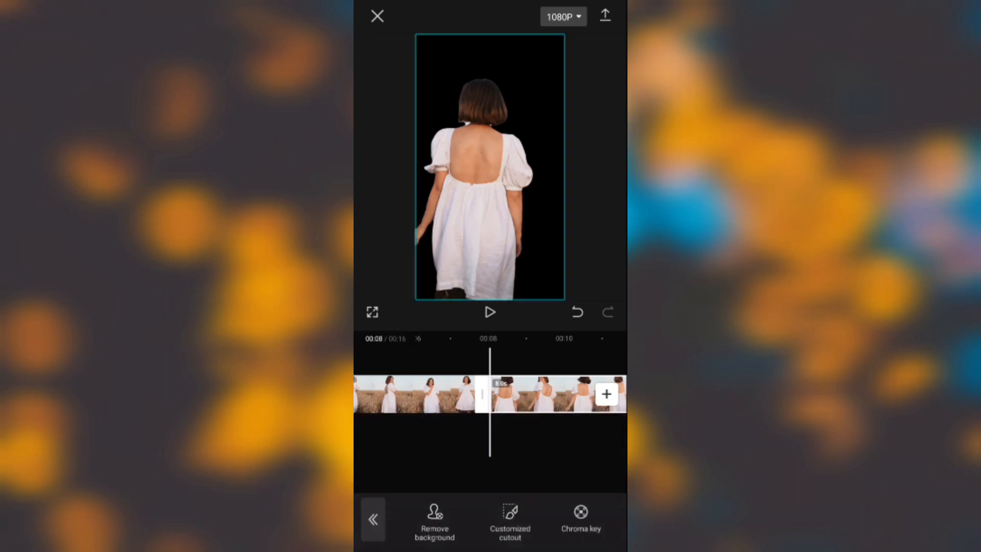
{"action": "left_click", "coordinate": [434, 521]}
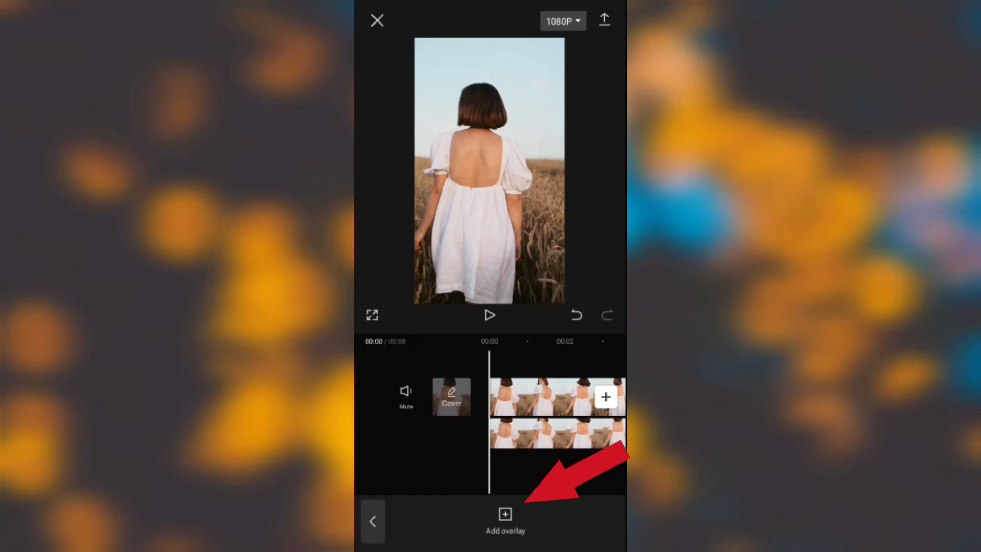
- Overlay the exported CAPCUT clip with Lighten blending so only its white text shows
{"action": "left_click", "coordinate": [504, 519]}
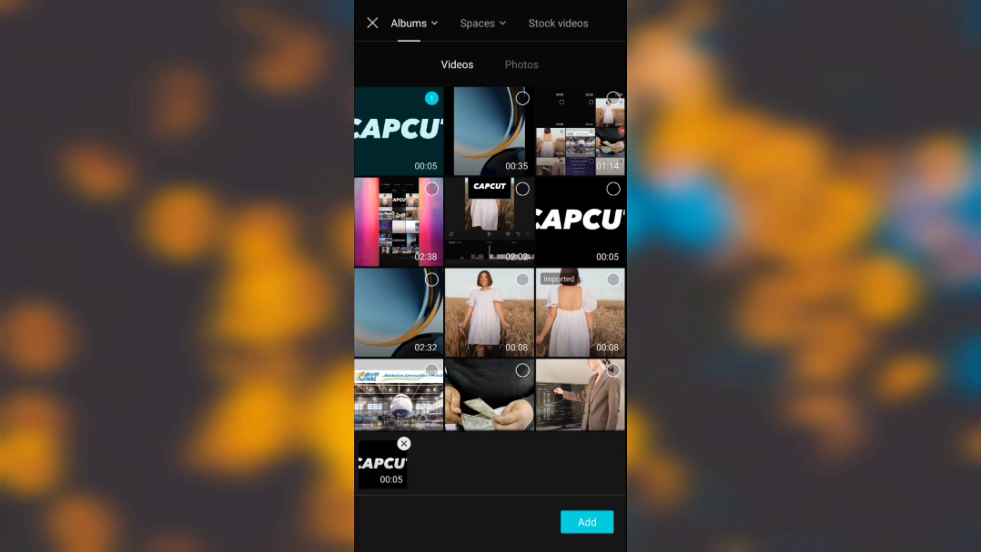
{"action": "left_click", "coordinate": [586, 521]}
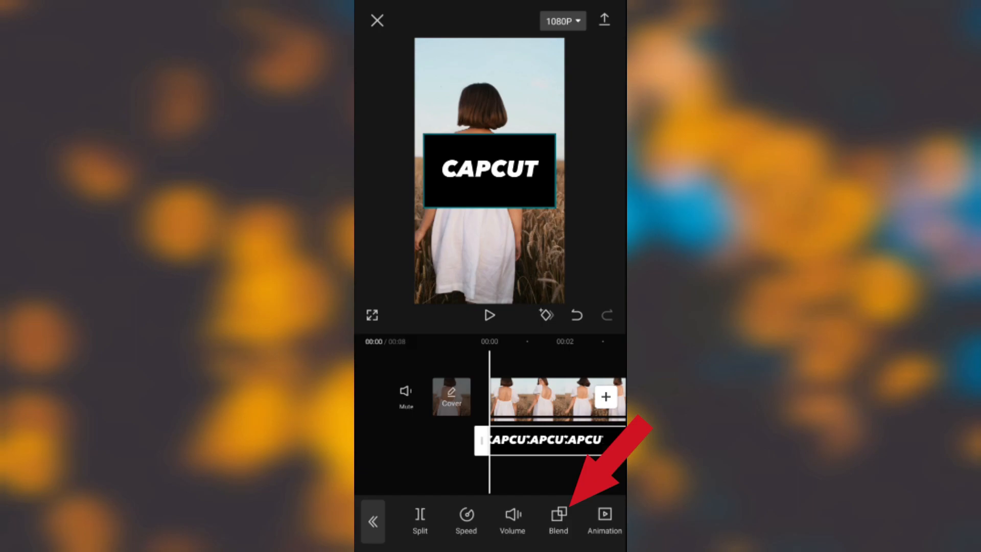
{"action": "left_click", "coordinate": [557, 518]}
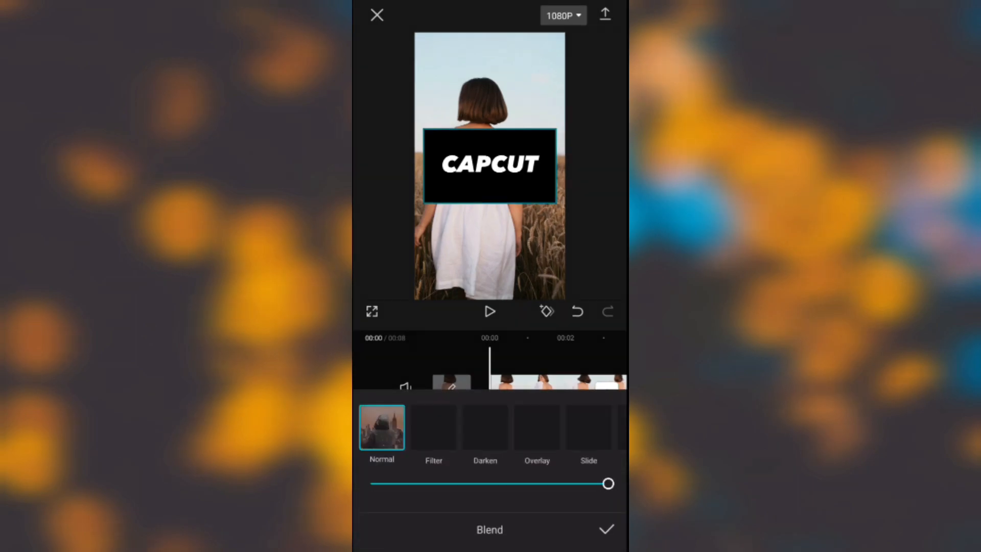
{"action": "scroll", "scroll_direction": "left", "scroll_amount": 3}
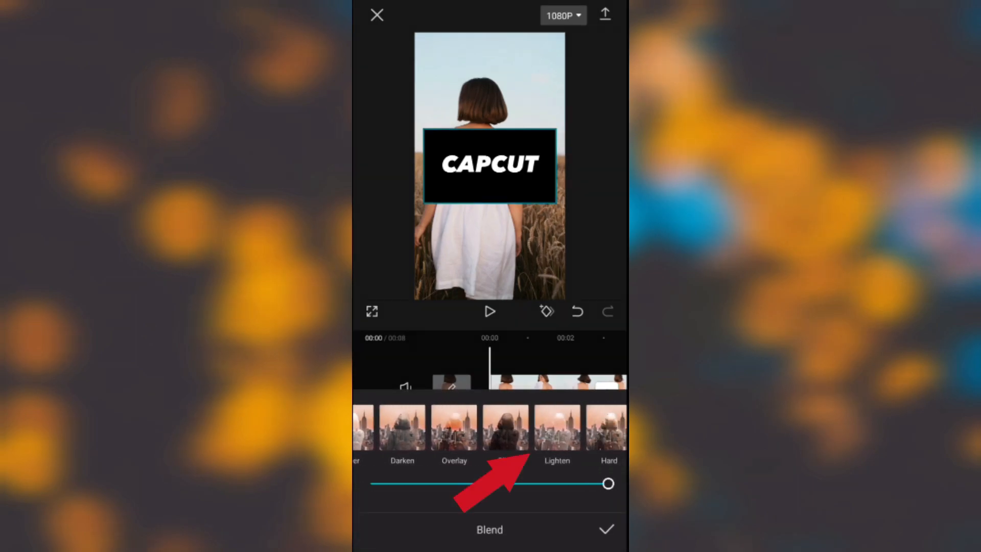
{"action": "left_click", "coordinate": [556, 427]}
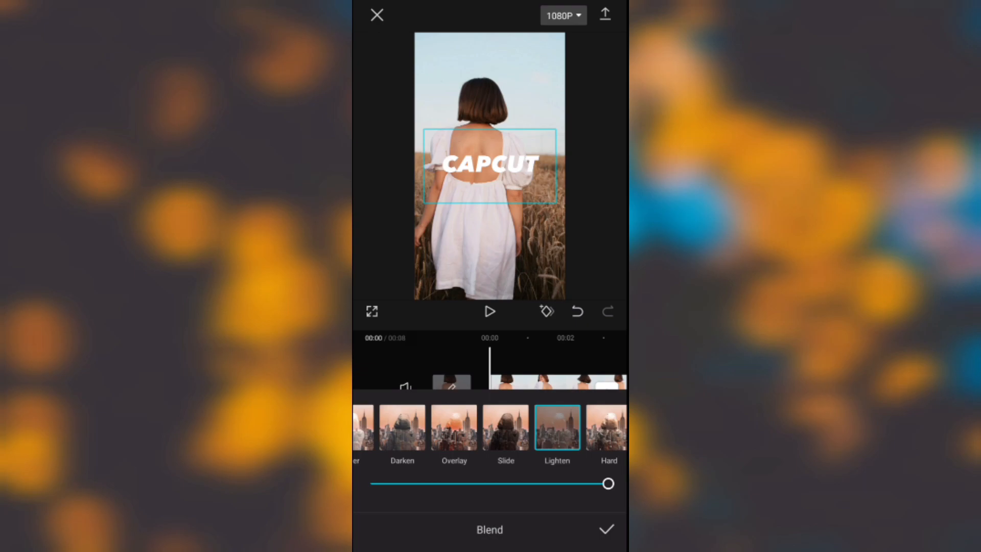
{"action": "left_click", "coordinate": [605, 529]}
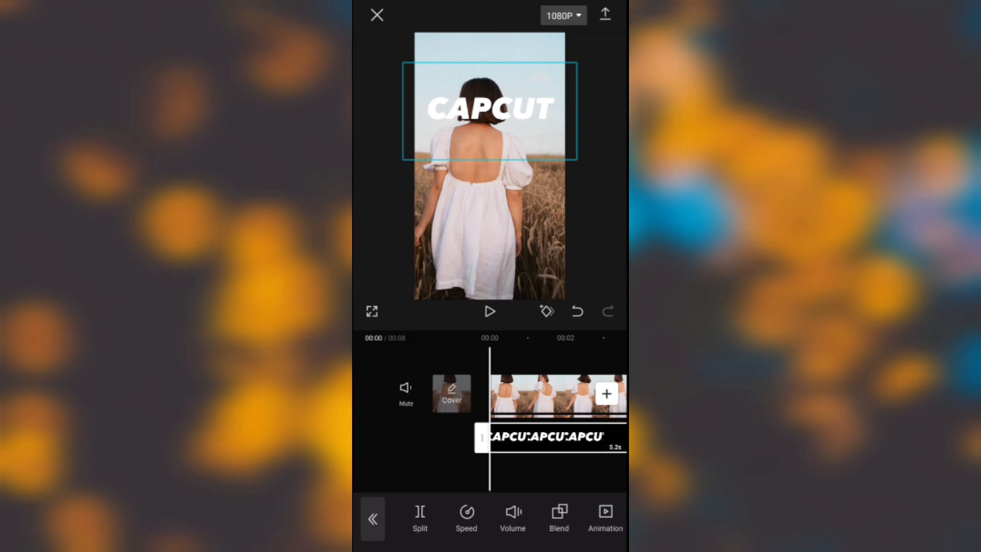
{"action": "scroll", "scroll_direction": "left", "scroll_amount": 3}
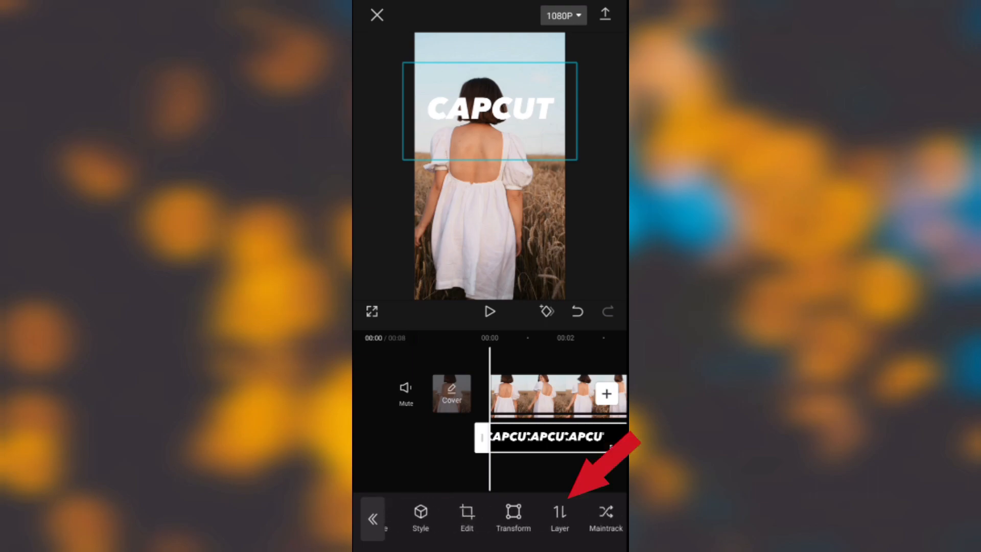
- Move the CAPCUT text overlay to layer position 1 behind the woman, then play back
{"action": "left_click", "coordinate": [558, 516]}
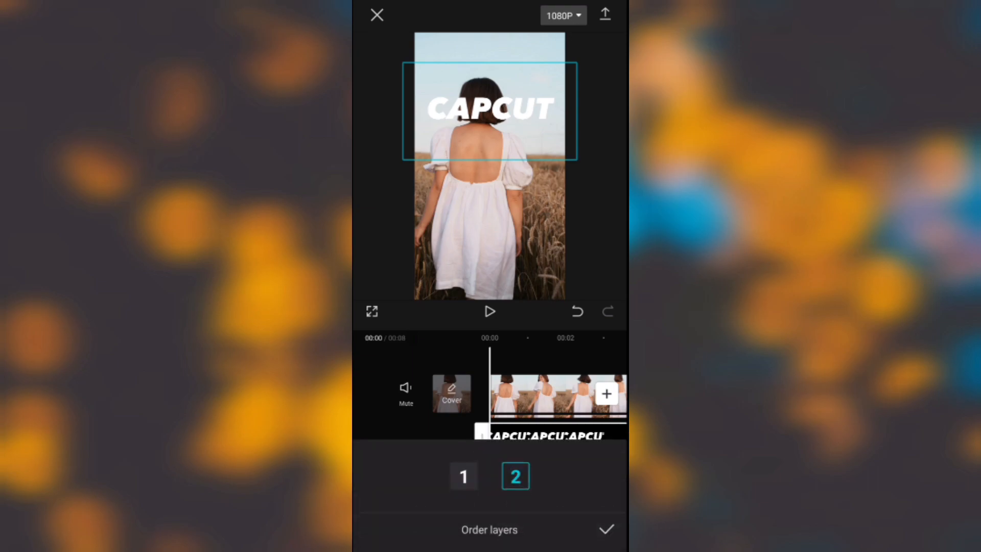
{"action": "left_click", "coordinate": [463, 476]}
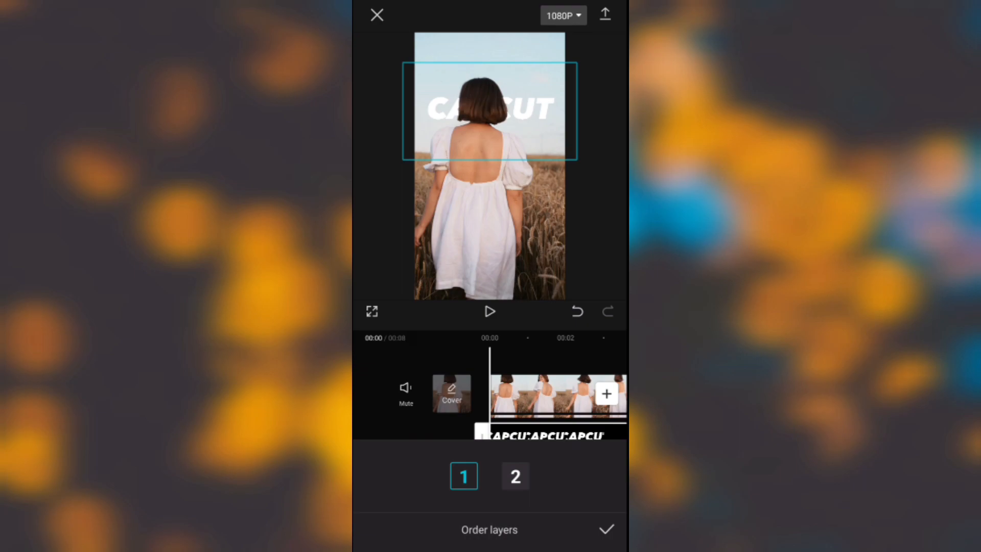
{"action": "left_click", "coordinate": [547, 436]}
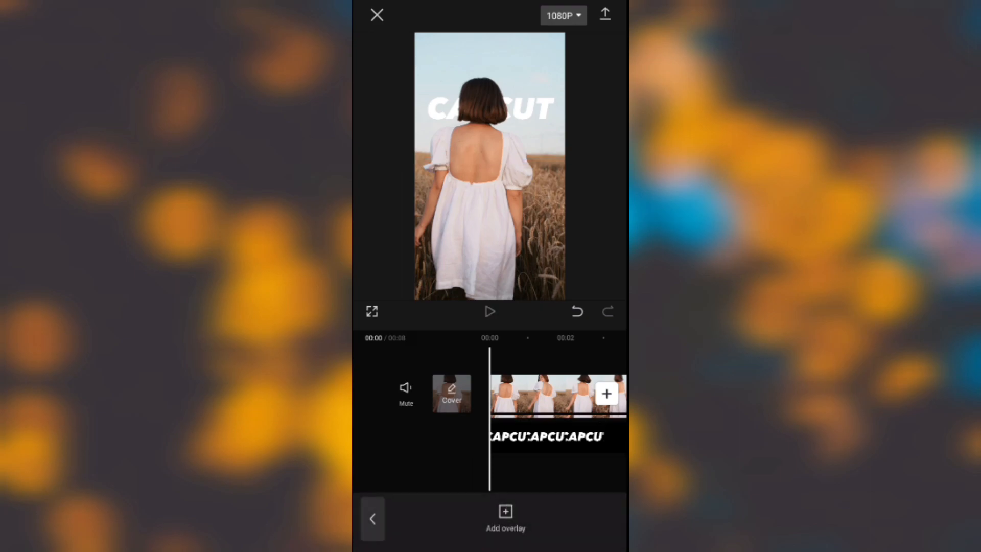
{"action": "left_click", "coordinate": [490, 311]}
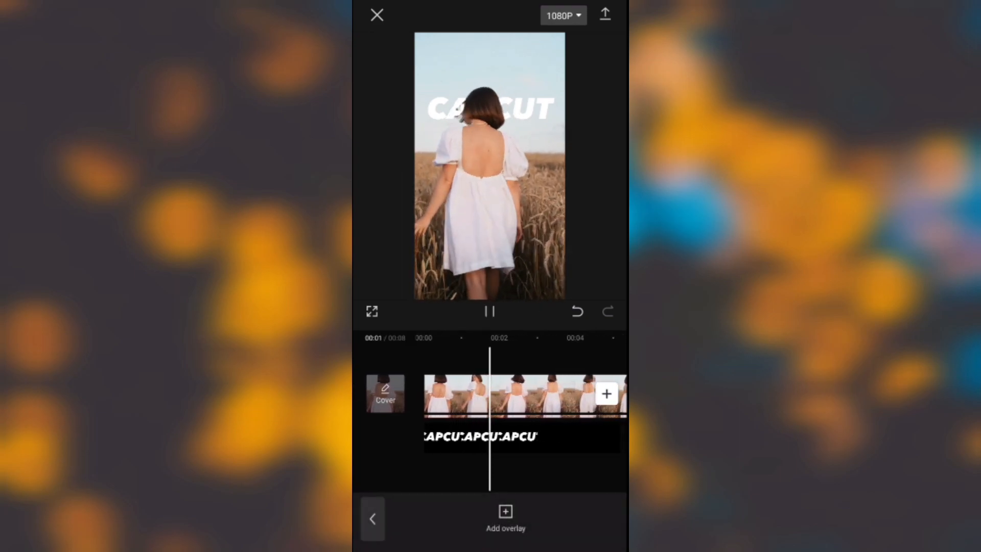